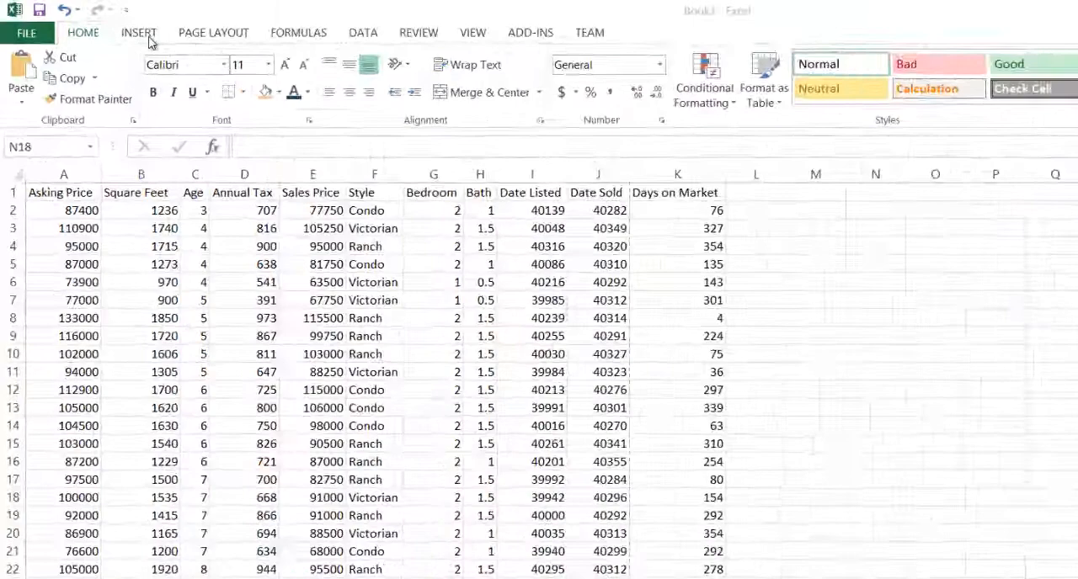
- Switch the house-listing sheet to Page Layout view with the header area open
click(139, 32)
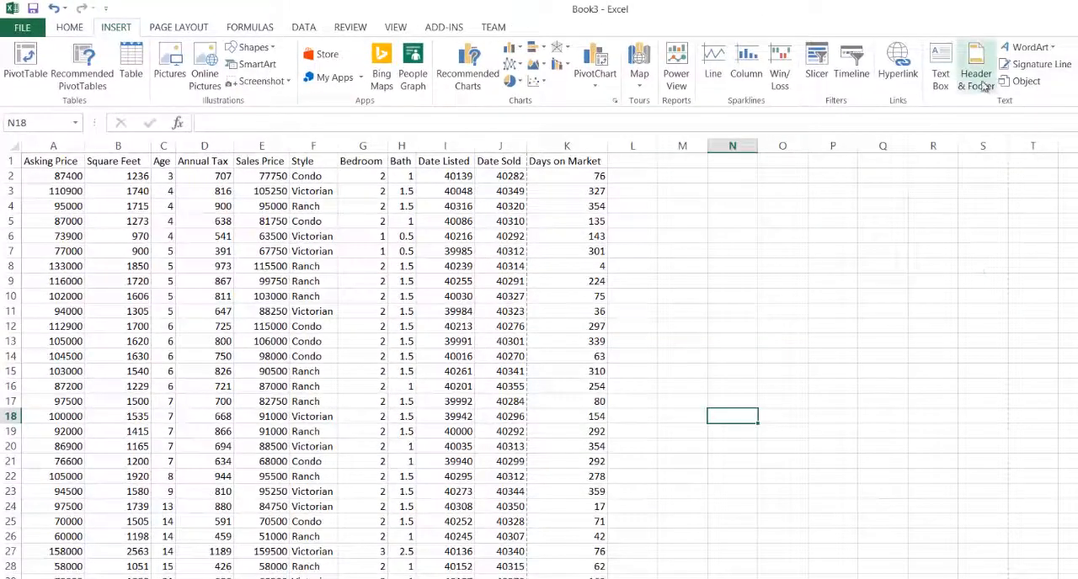
click(975, 63)
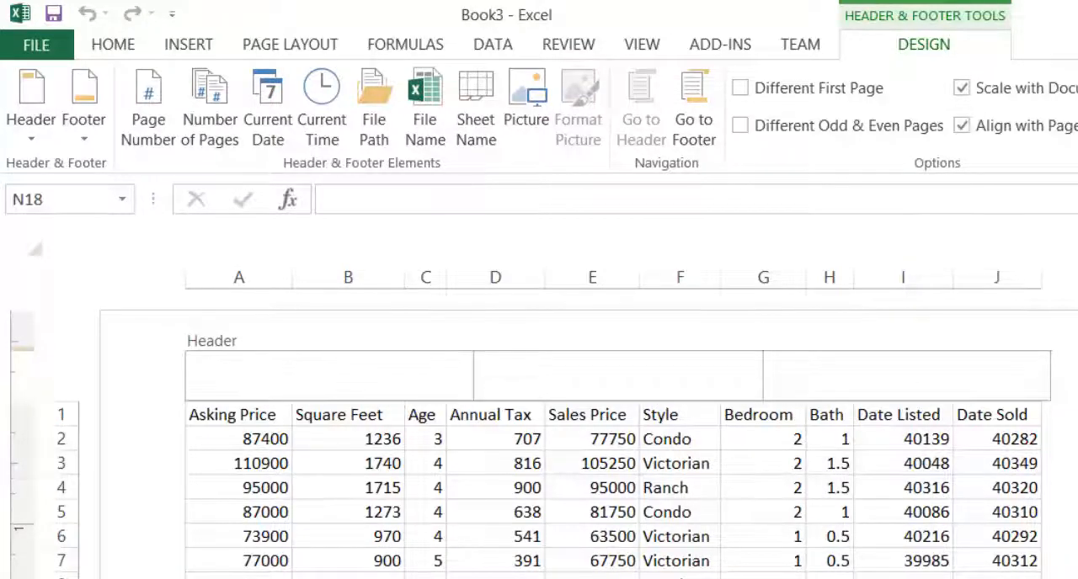
scroll(down, 3)
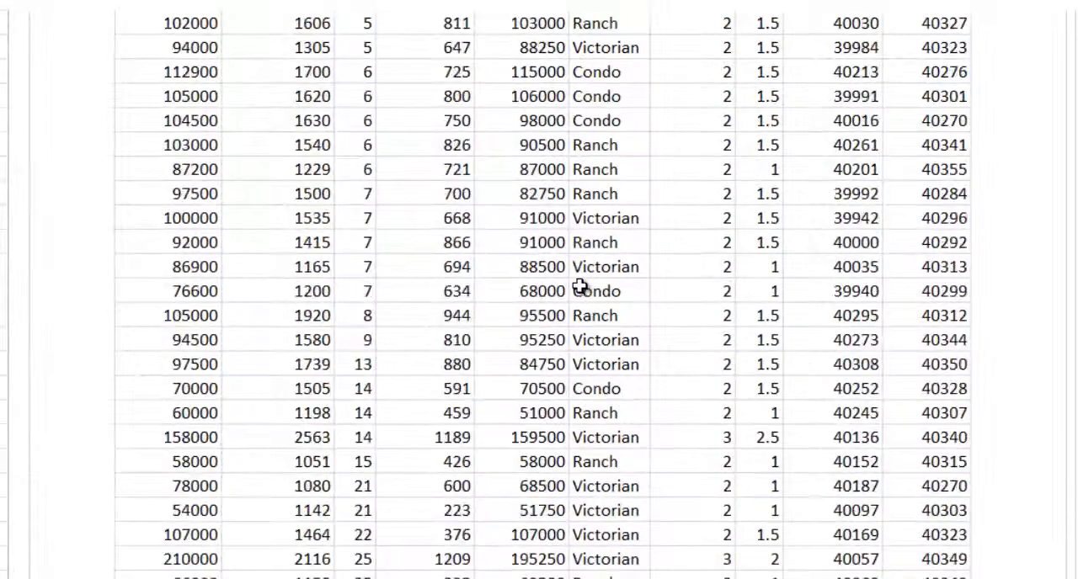
scroll(up, 3)
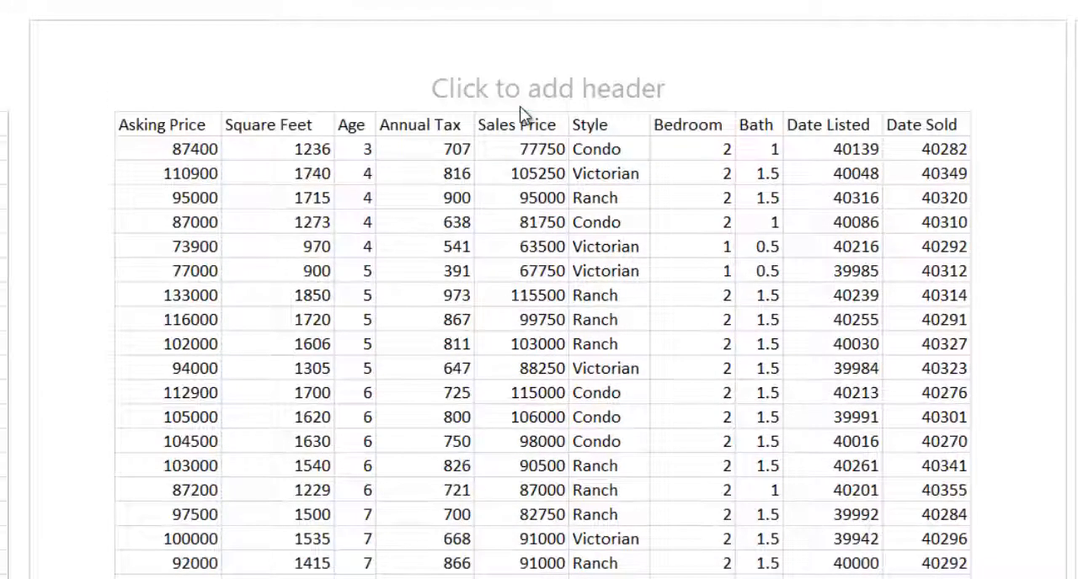
- Put the current time in the left header and 'wout' in the right header
click(548, 88)
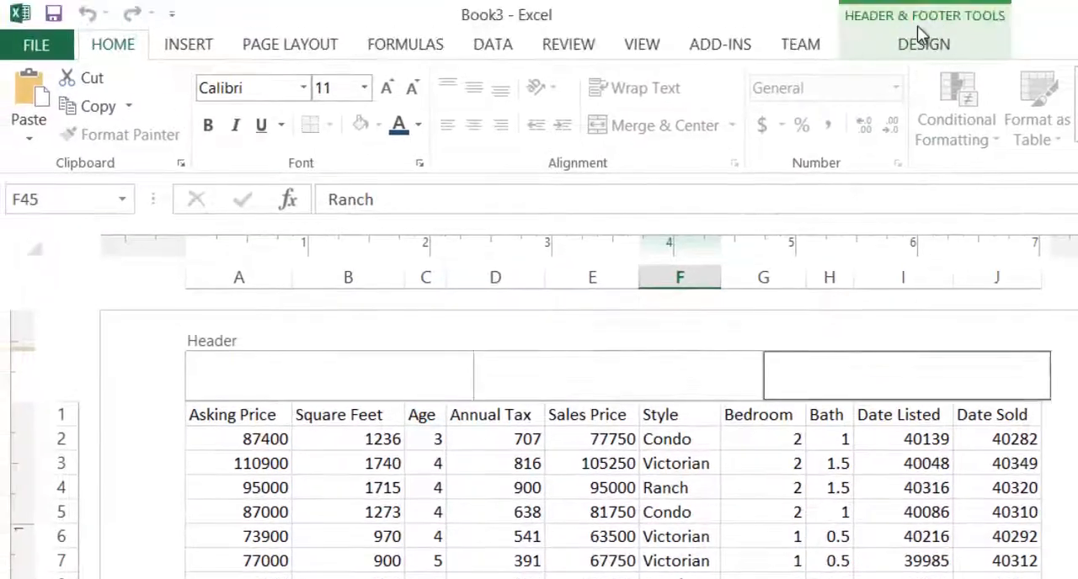
mouse_move(613, 395)
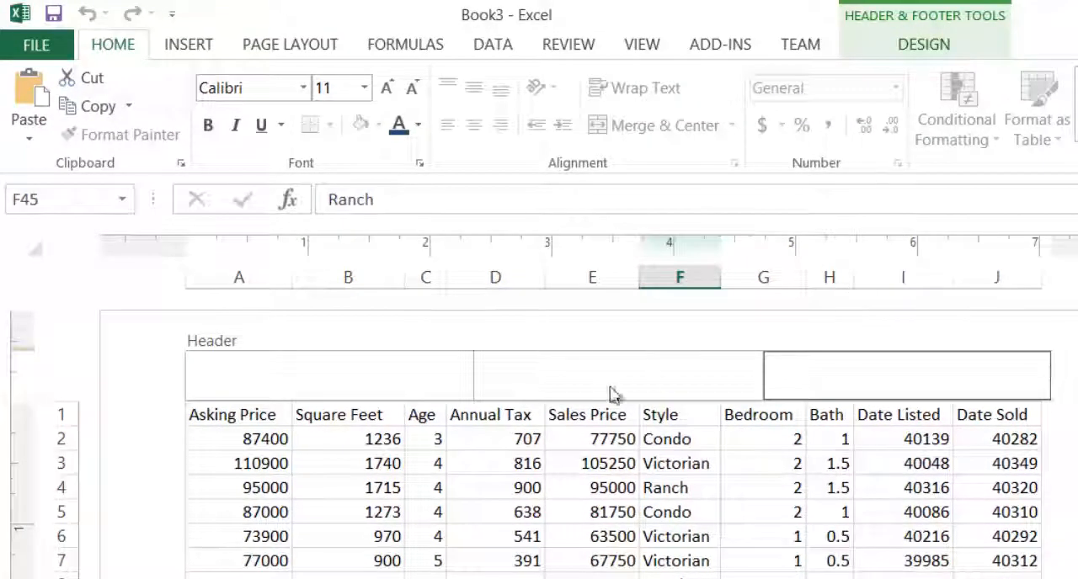
click(923, 44)
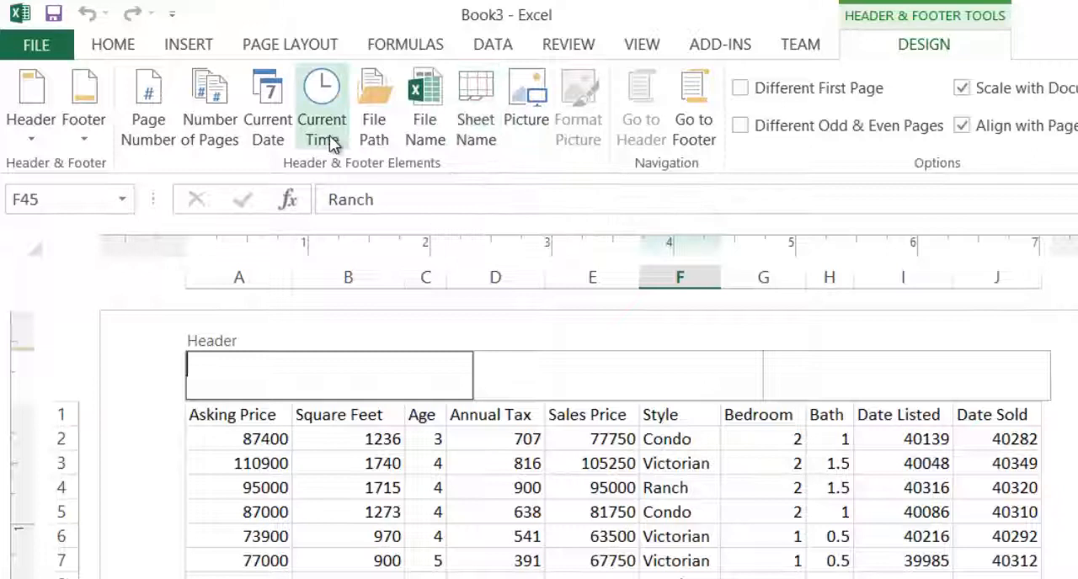
click(321, 101)
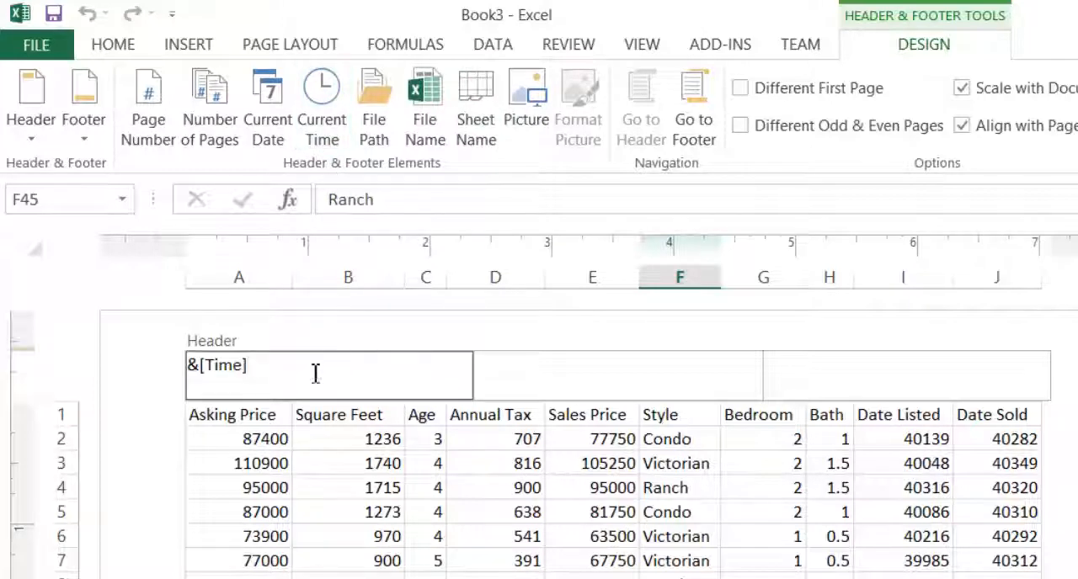
mouse_move(496, 396)
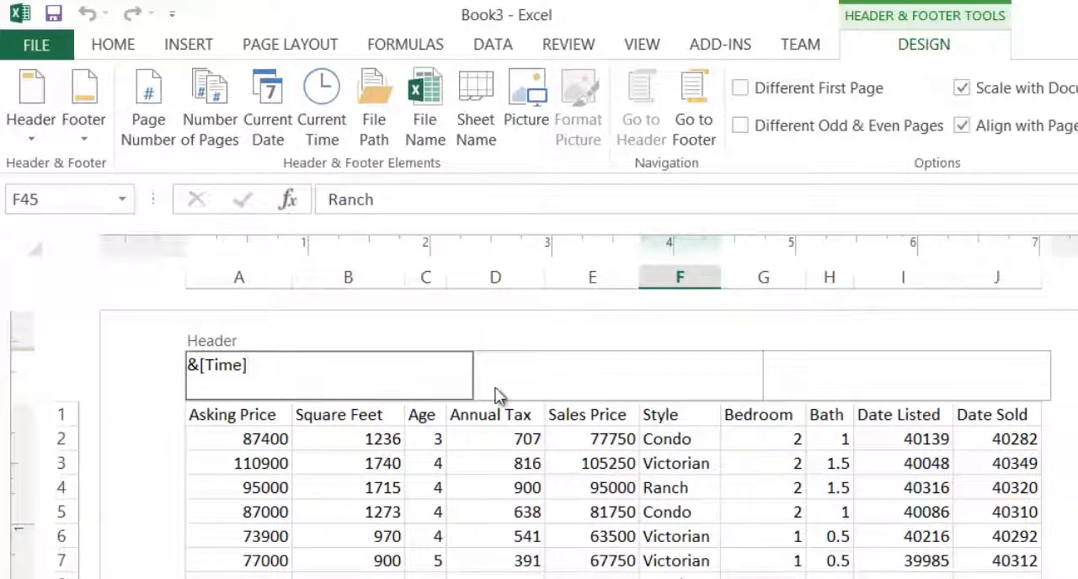
mouse_move(613, 394)
text(Swart)
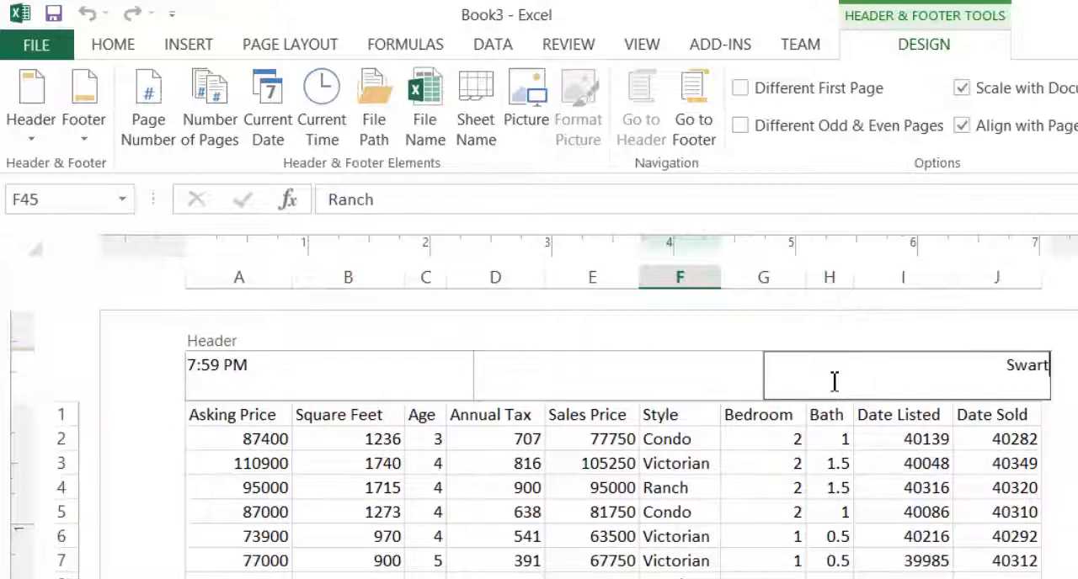
text(wout)
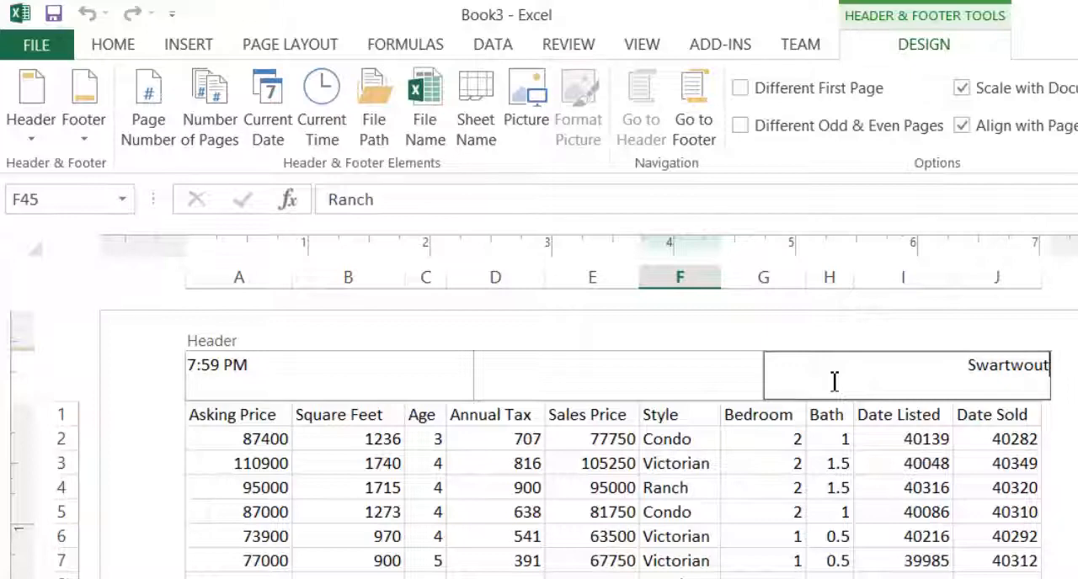
click(828, 488)
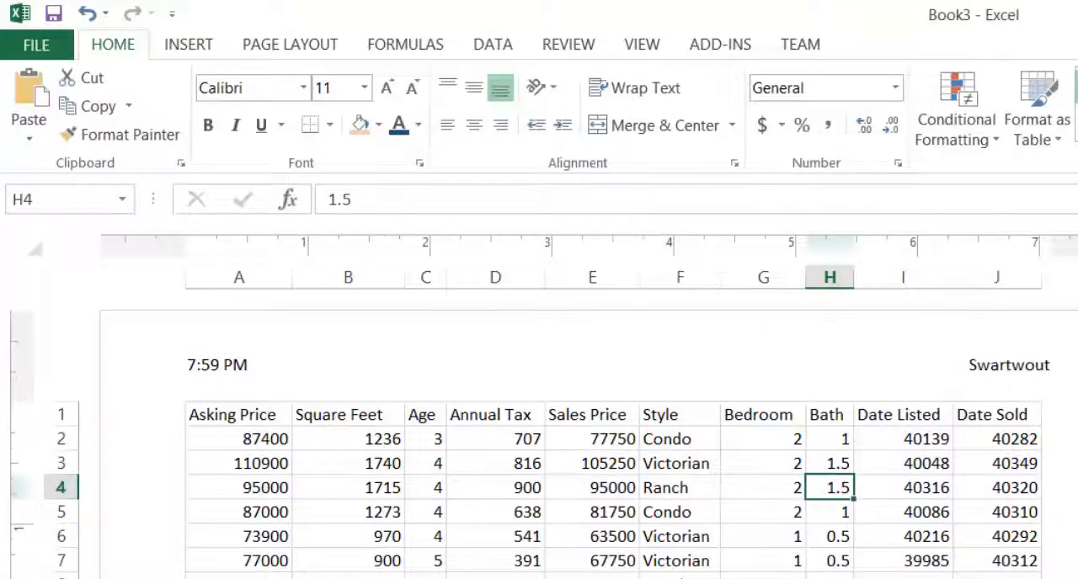
- Check the header across pages, return to Normal view, and open the Great sheet
scroll(down, 3)
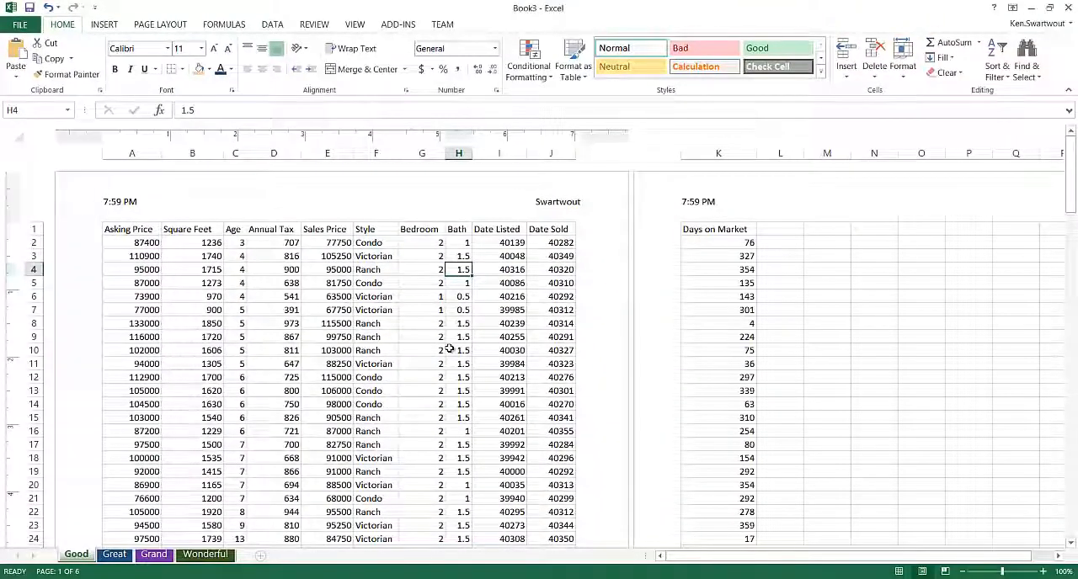
mouse_move(459, 372)
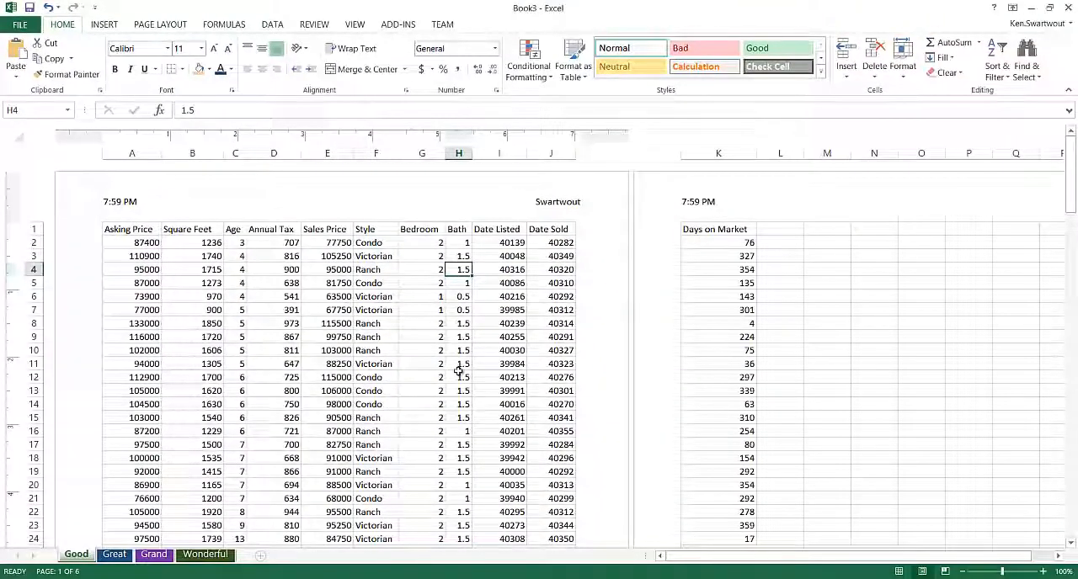
mouse_move(861, 498)
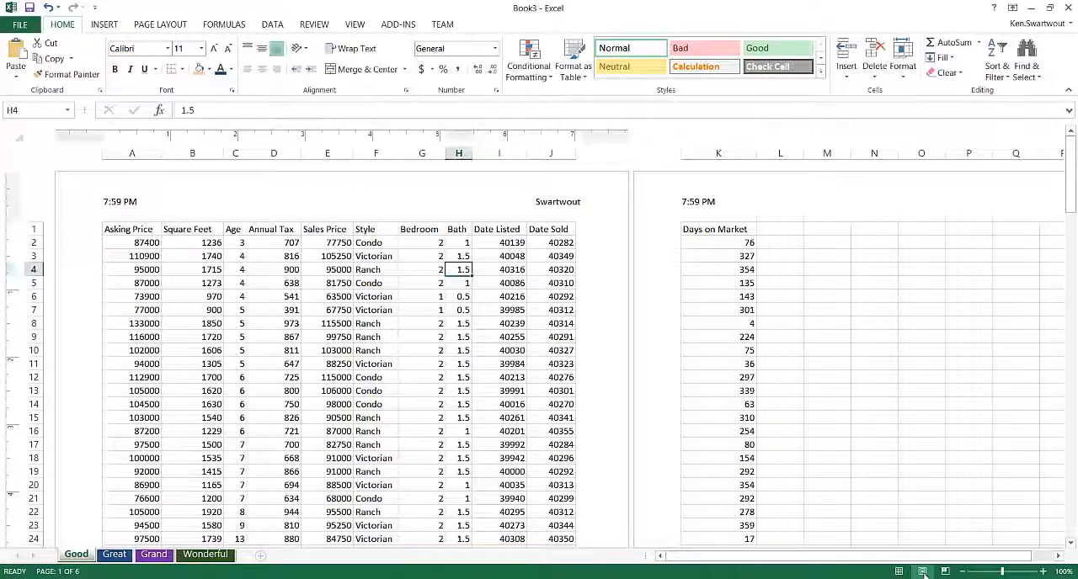
click(899, 572)
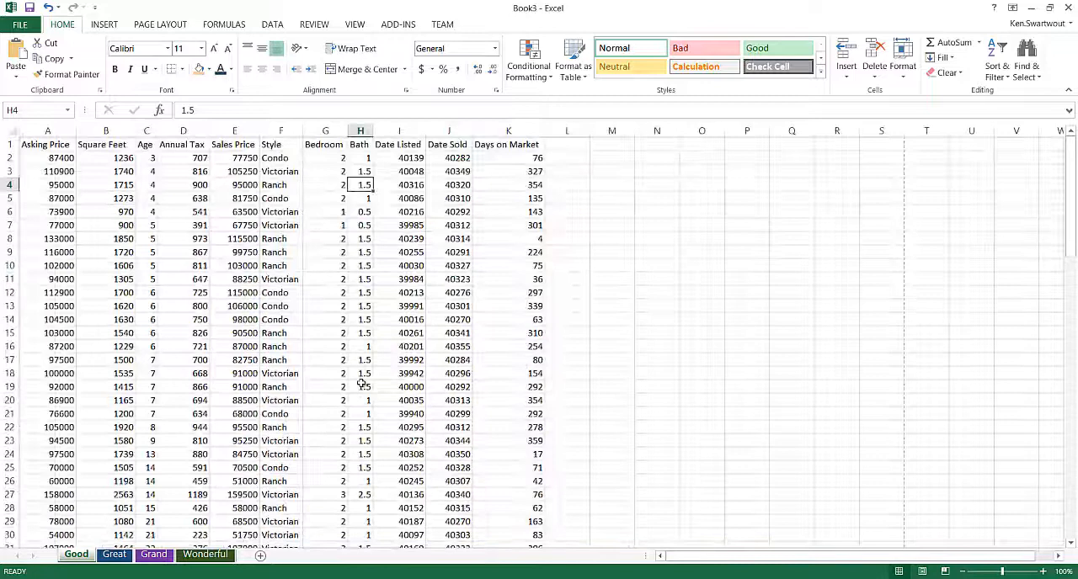
click(325, 386)
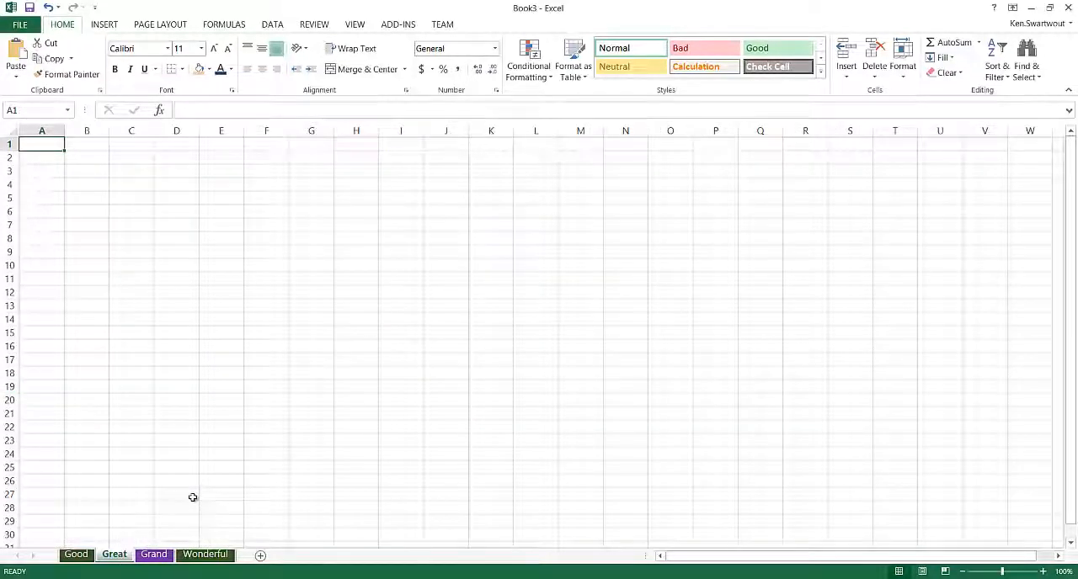
mouse_move(463, 329)
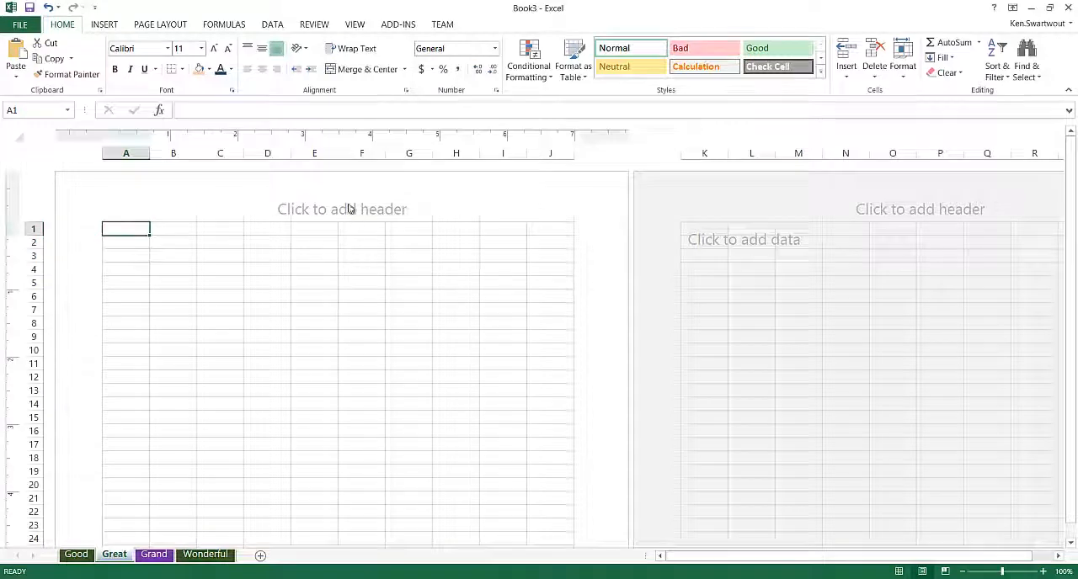
- Try the Great sheet's header sections, ending with the centre header open for editing
click(342, 209)
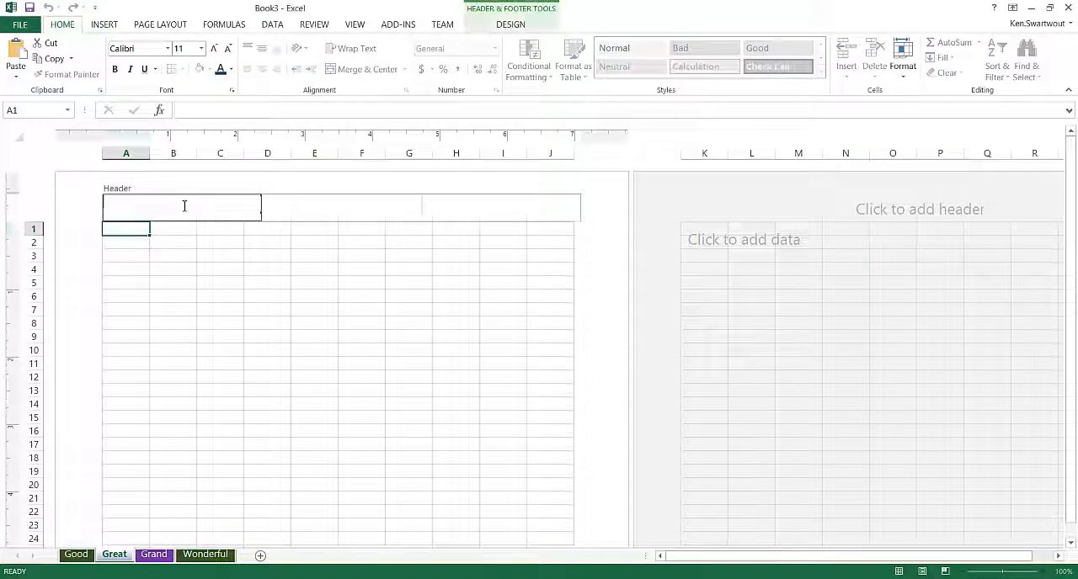
click(315, 296)
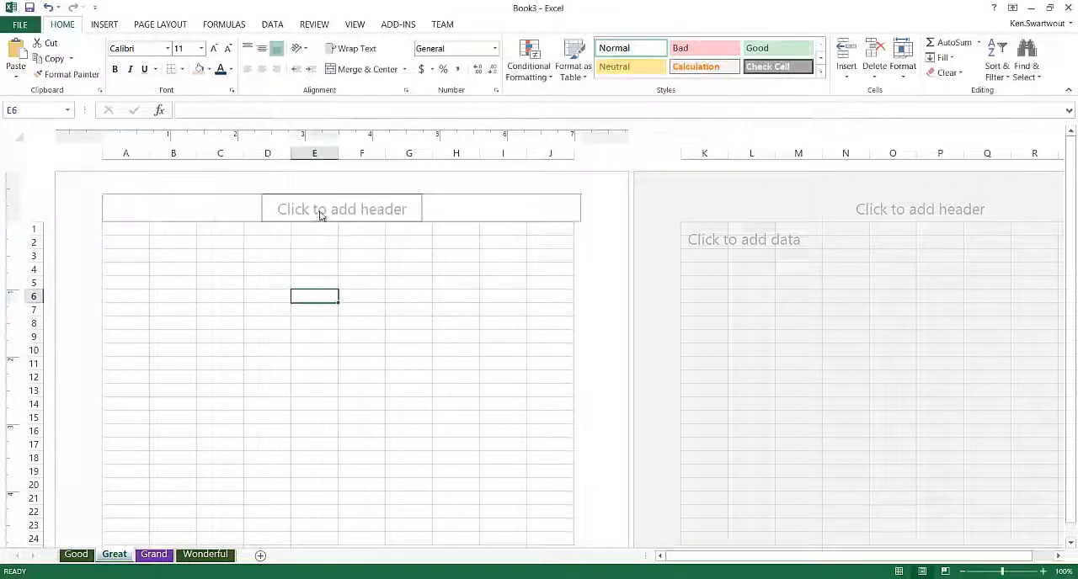
click(341, 209)
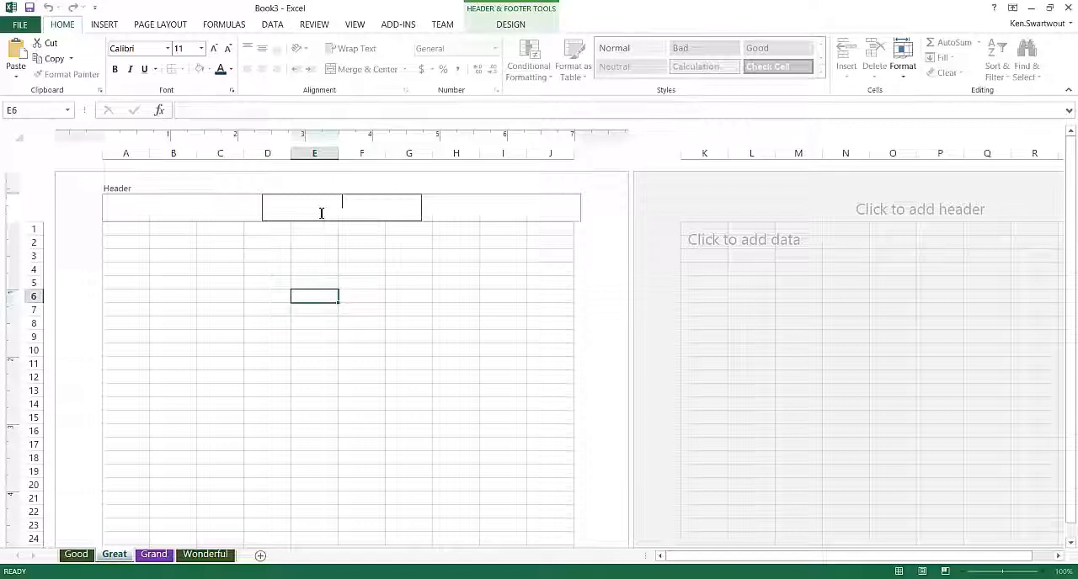
click(361, 323)
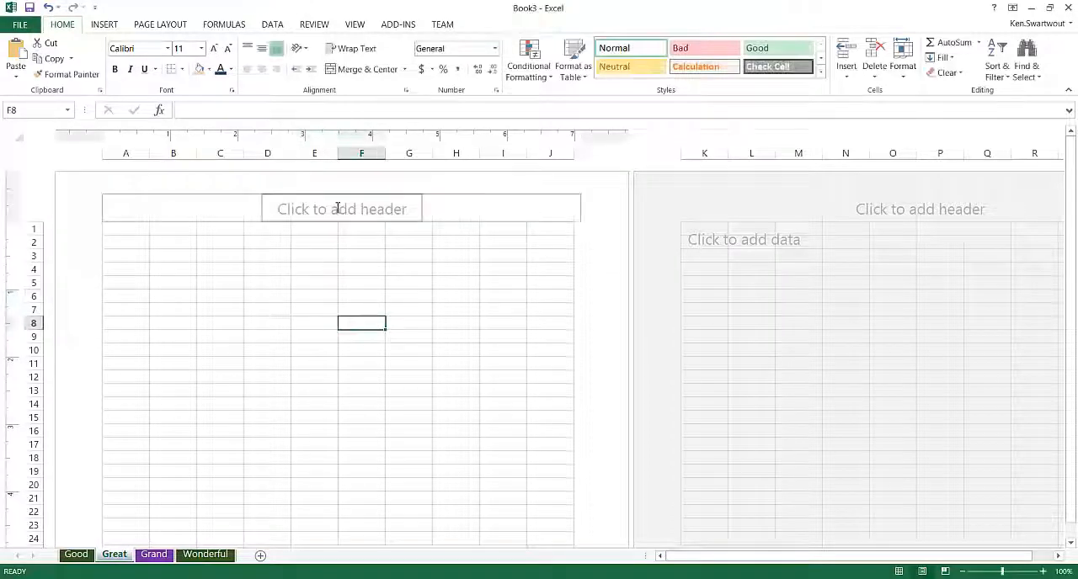
click(341, 208)
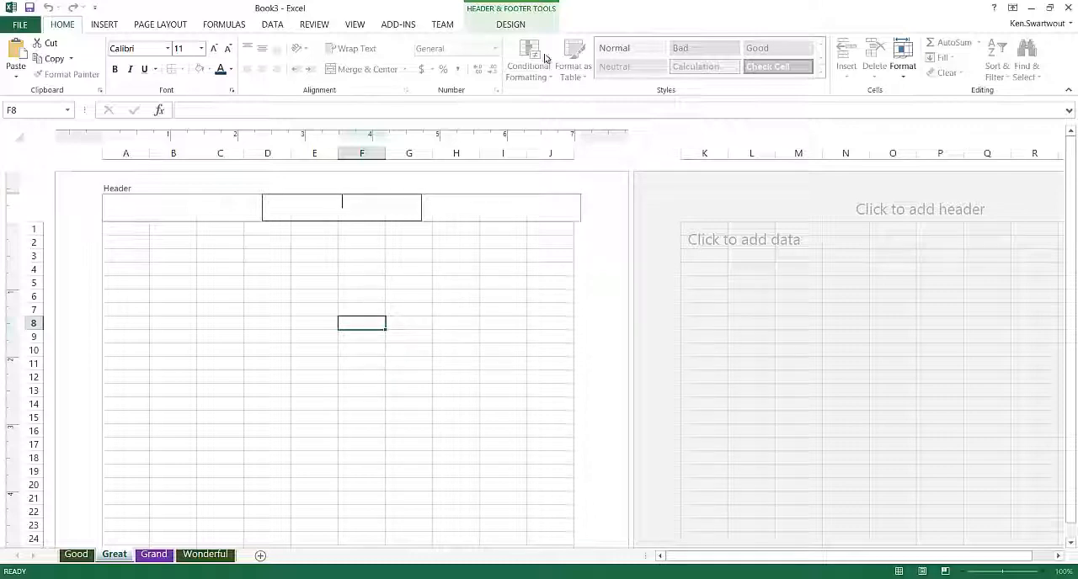
- Insert the blue UN emblem from a Bing 'watermark' search into the centre header
click(511, 25)
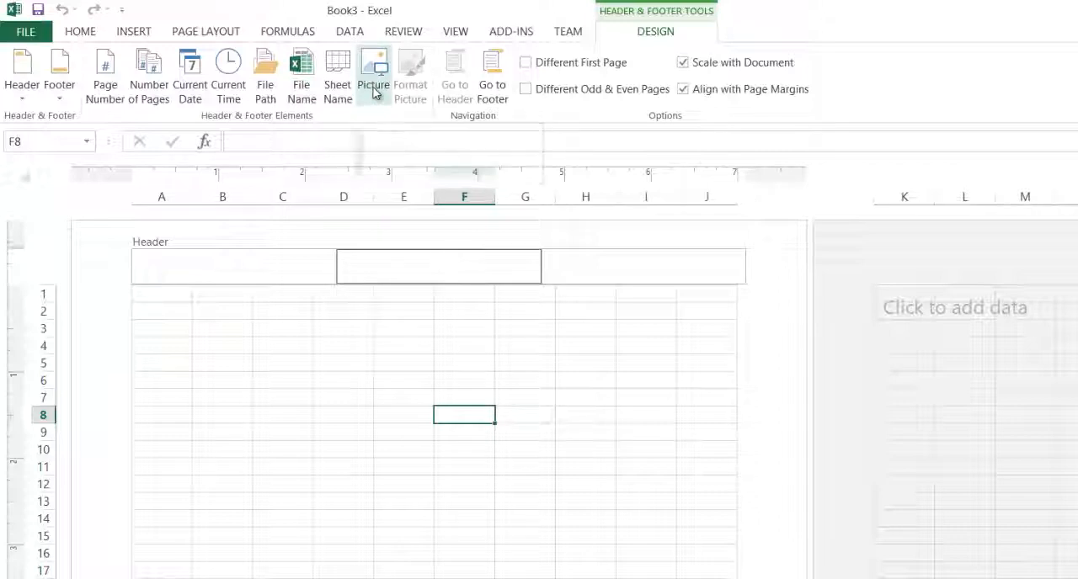
click(373, 71)
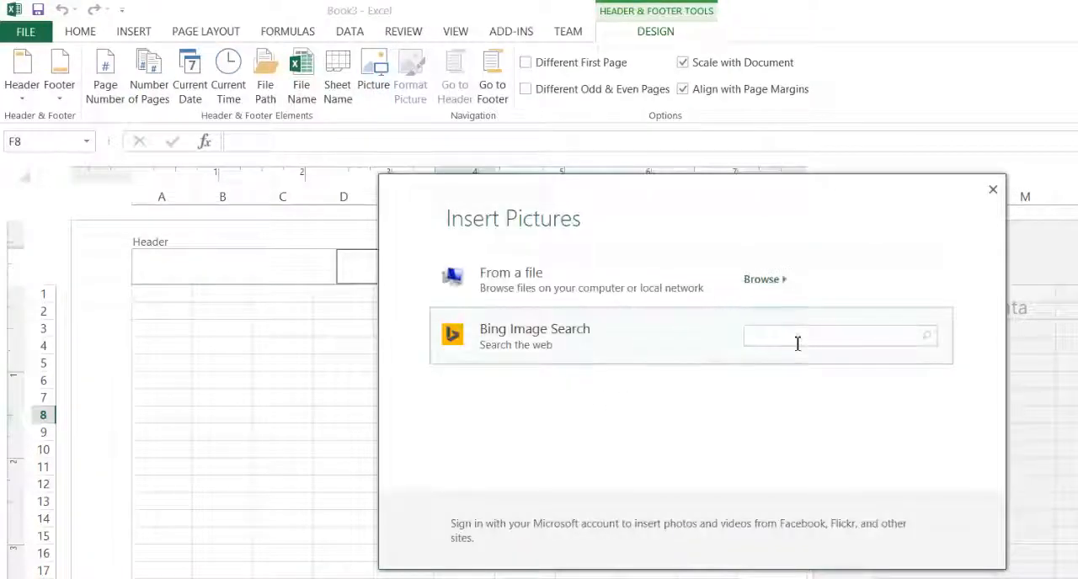
text(watermark)
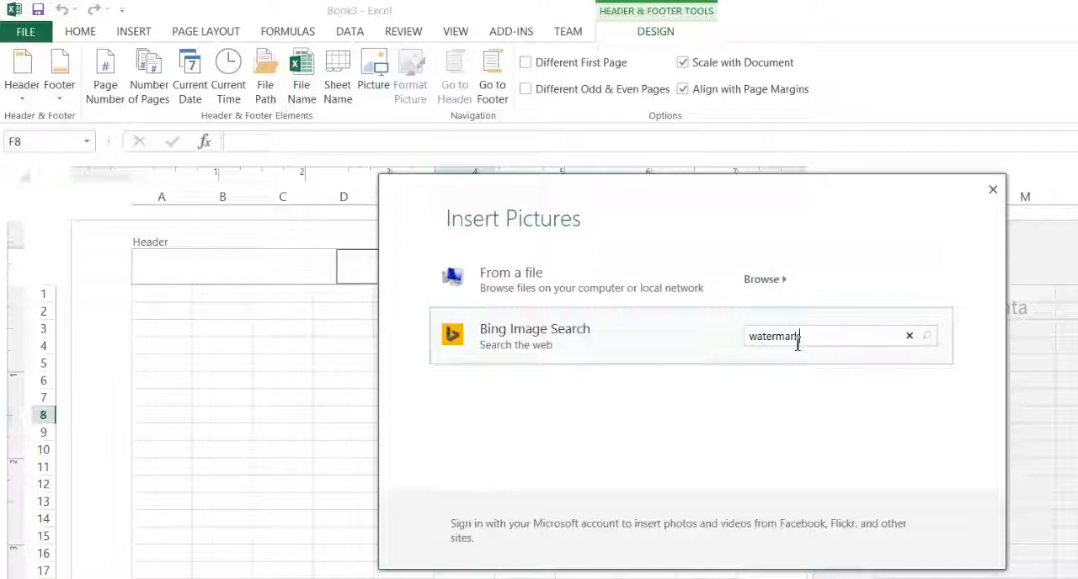
click(926, 336)
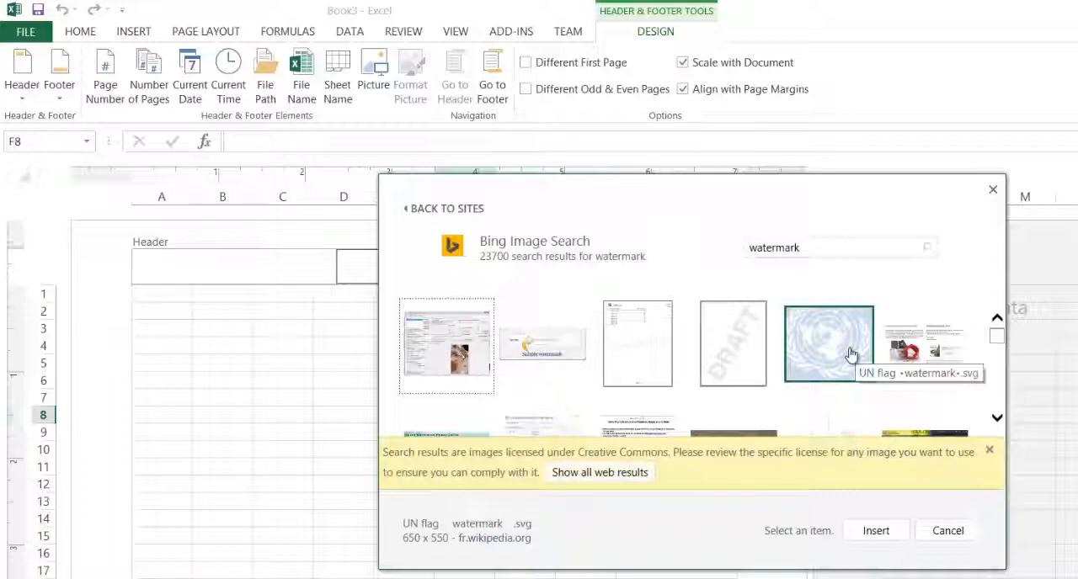
click(828, 343)
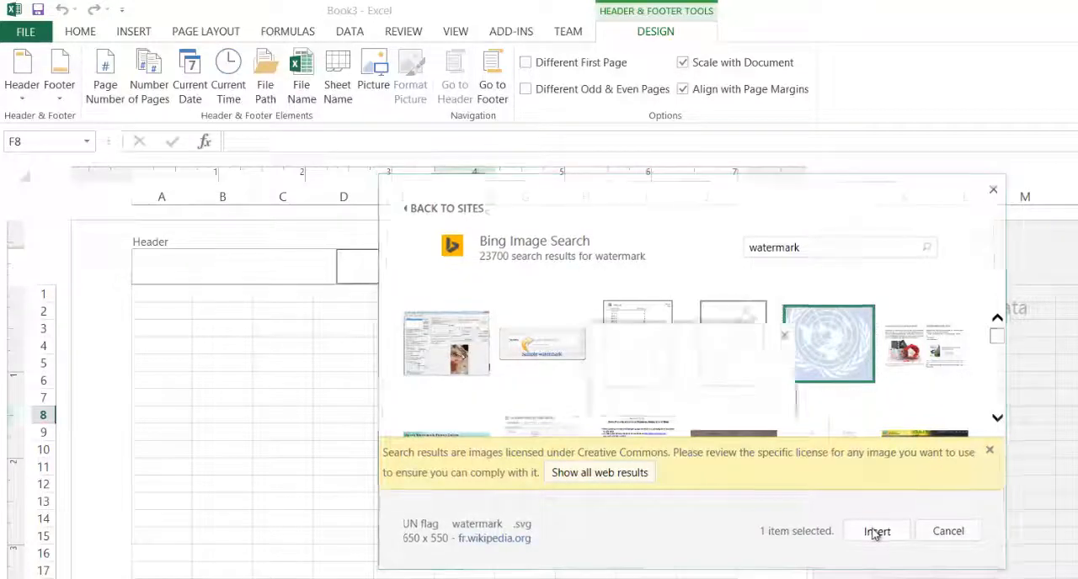
click(876, 530)
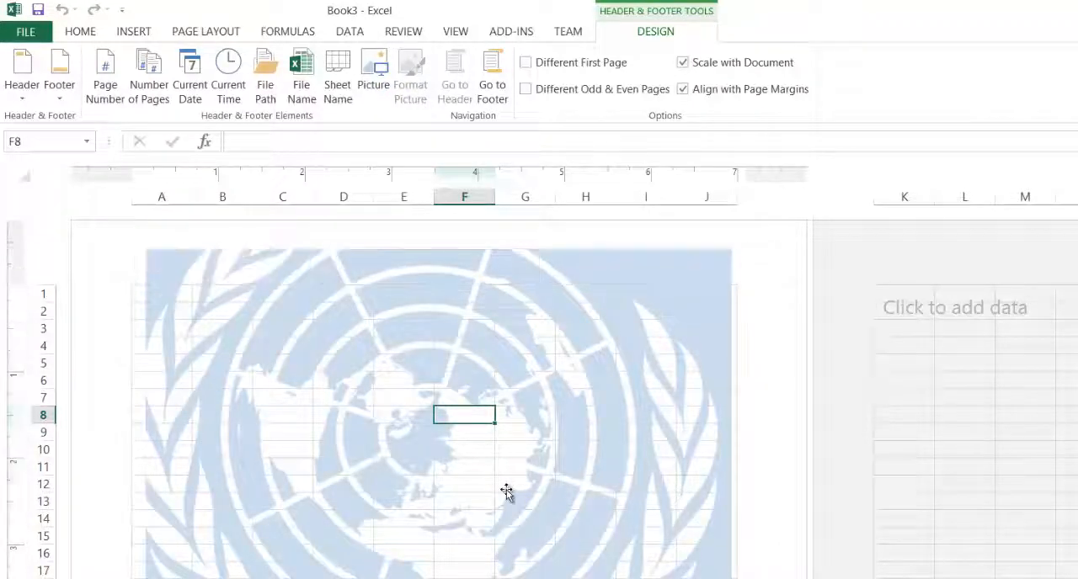
- Exit the watermarked header and switch to the Good sheet
click(524, 486)
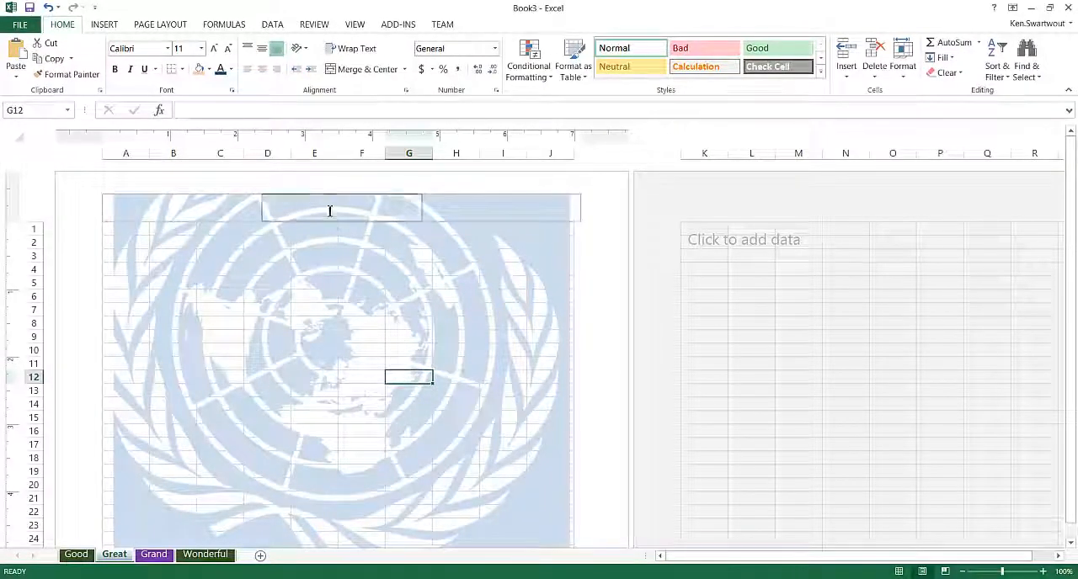
click(315, 283)
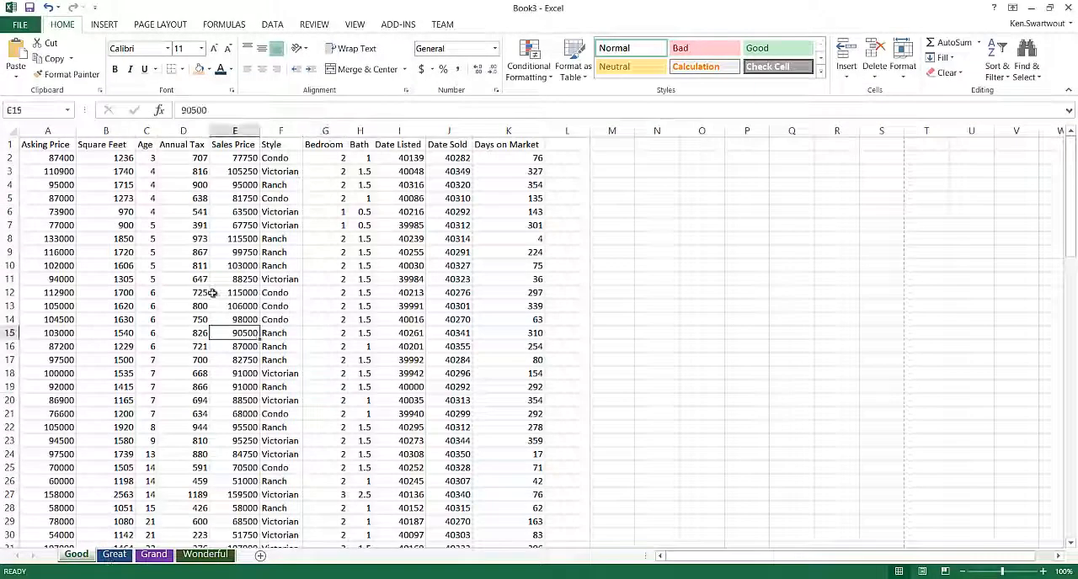
click(20, 23)
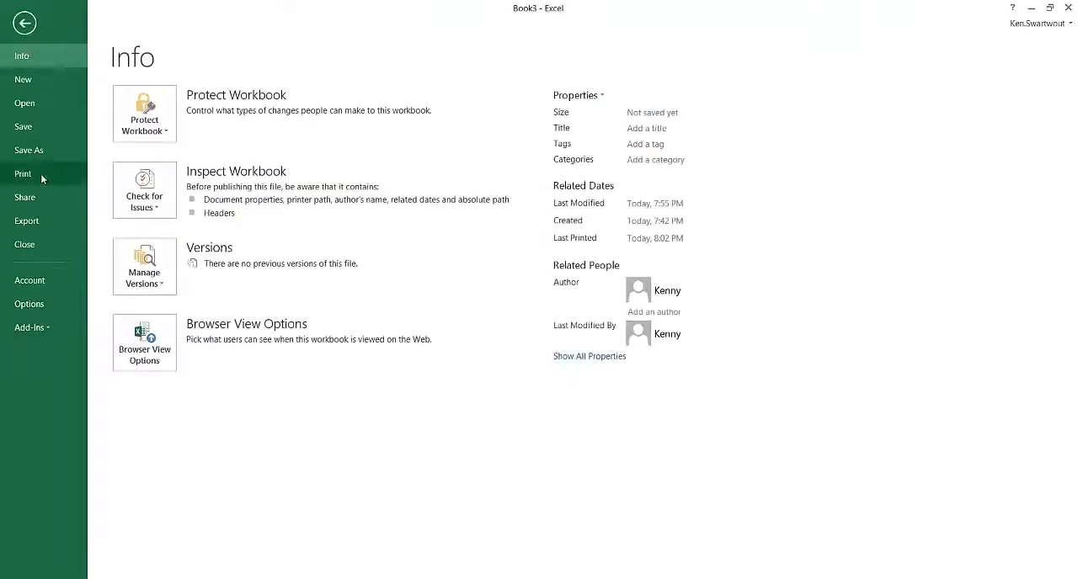
click(23, 174)
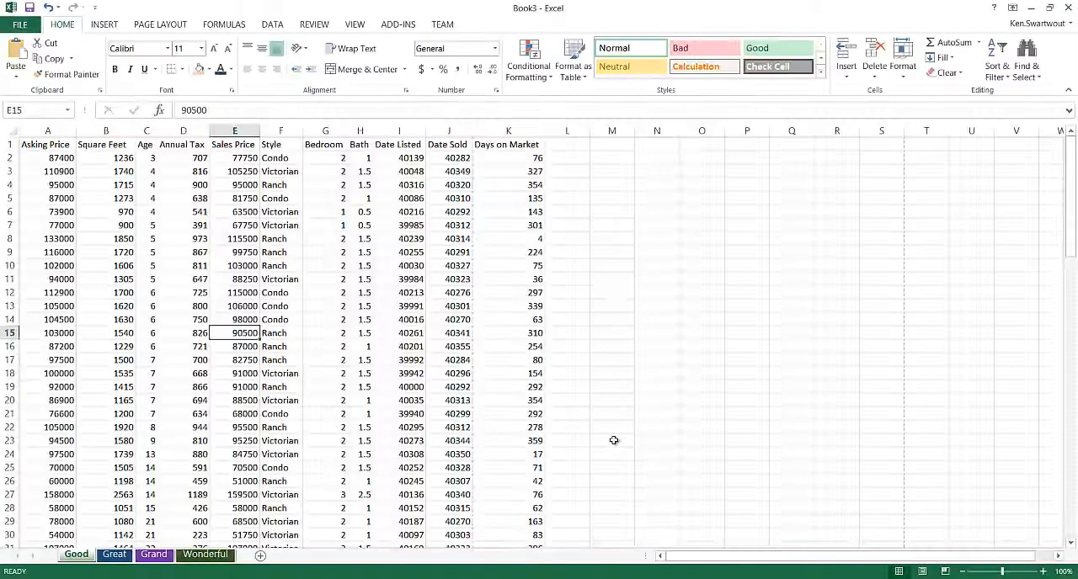
click(923, 571)
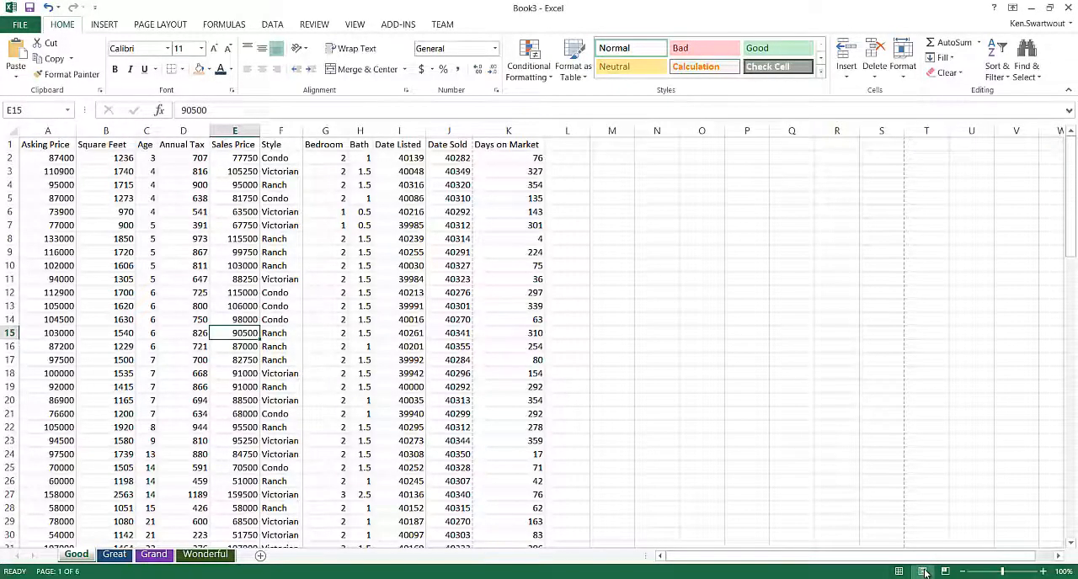
click(924, 572)
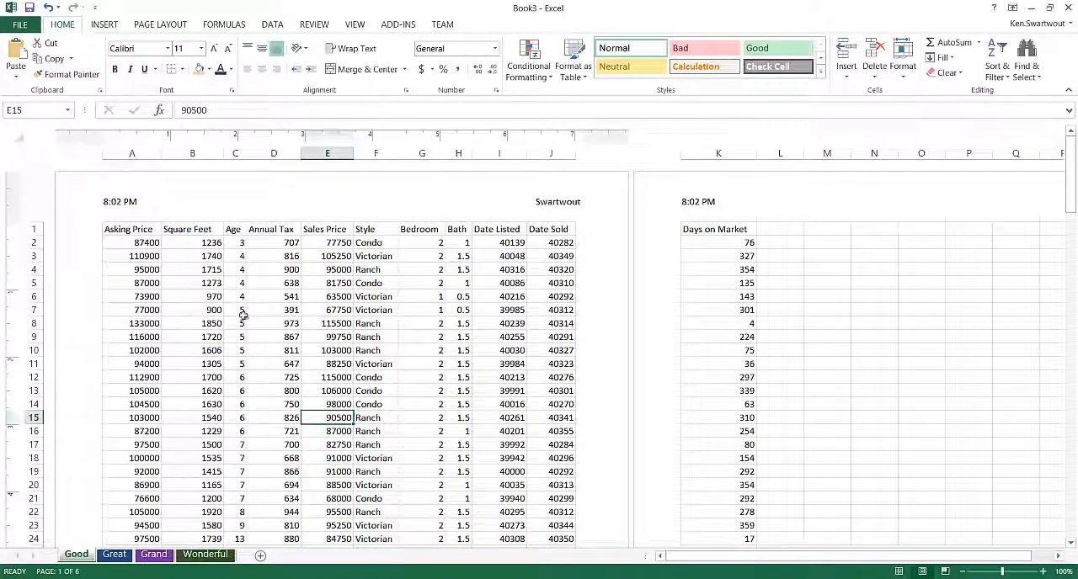
click(900, 571)
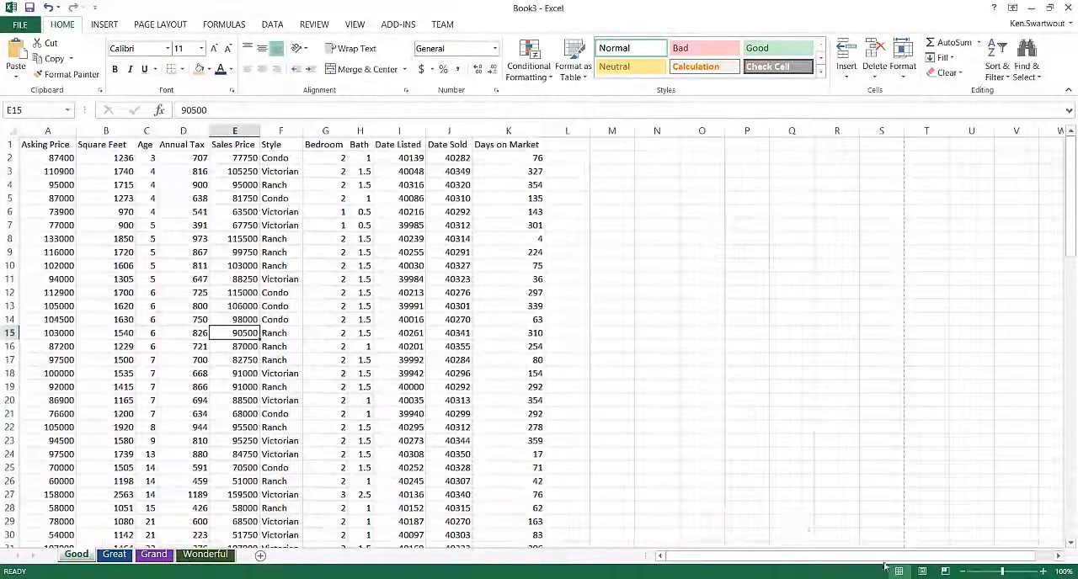